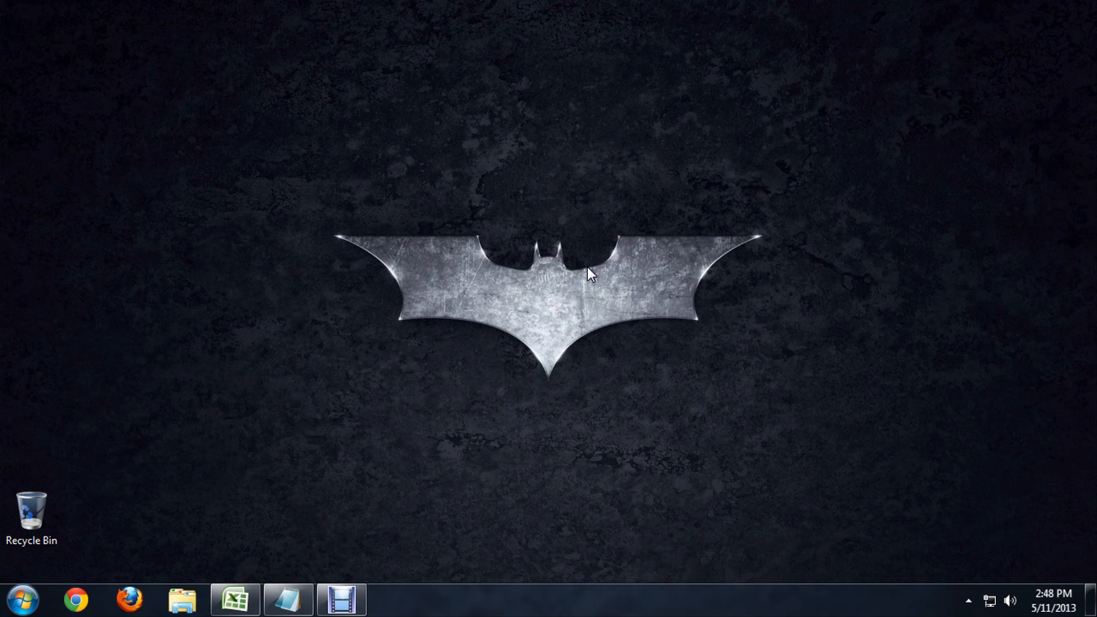
Trigger the Sticky Keys prompt with Shift and confirm Yes to turn Sticky Keys on.
{"action": "key", "text": "shift"}
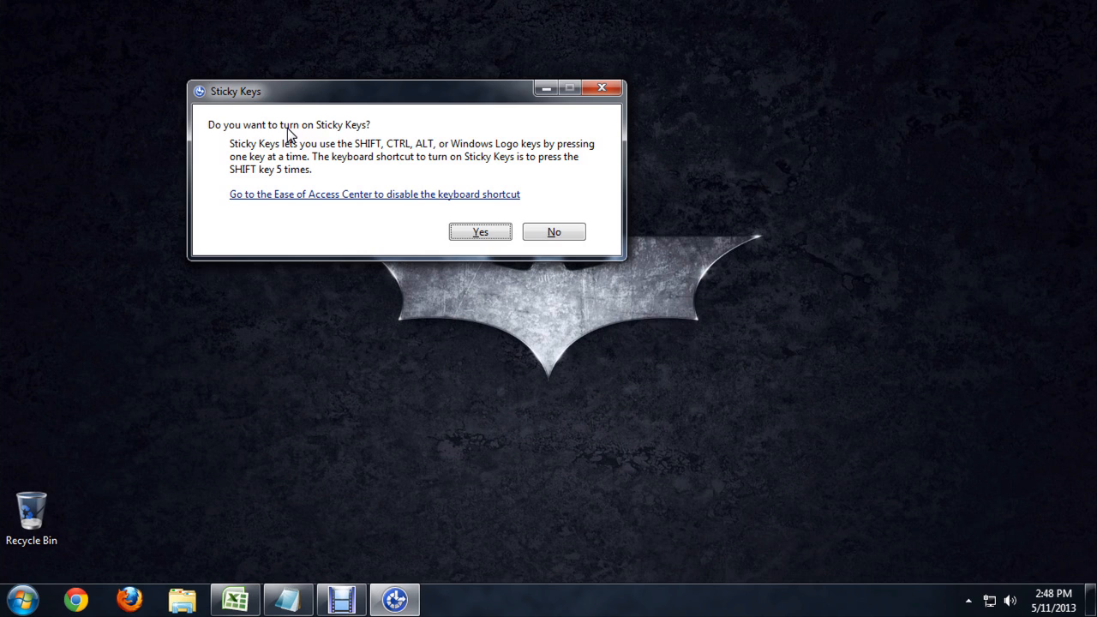
{"action": "left_click", "coordinate": [553, 231]}
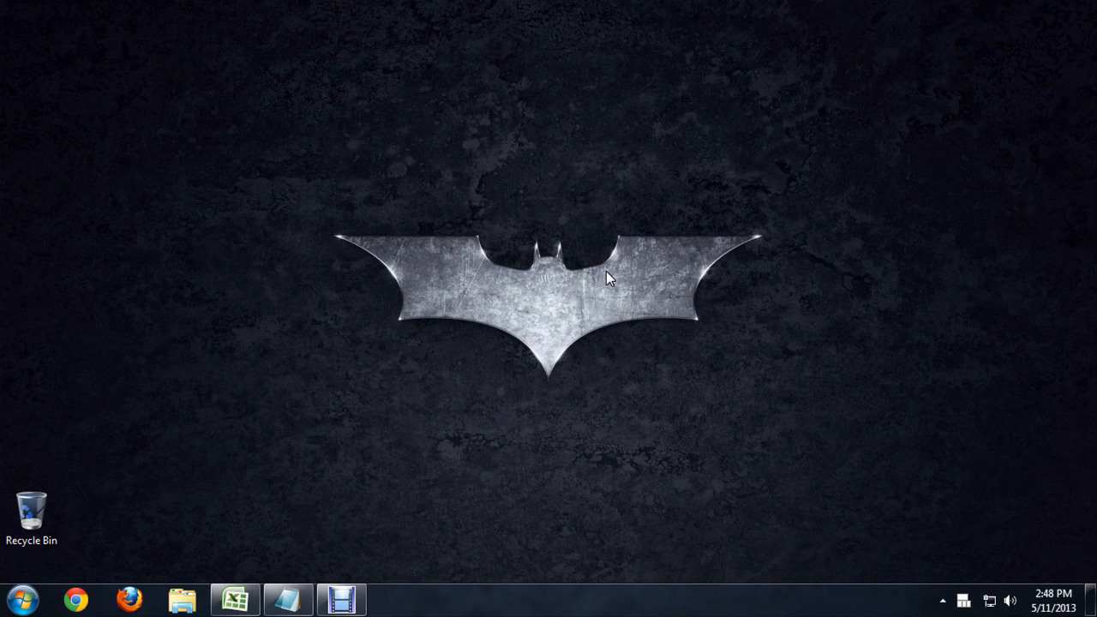